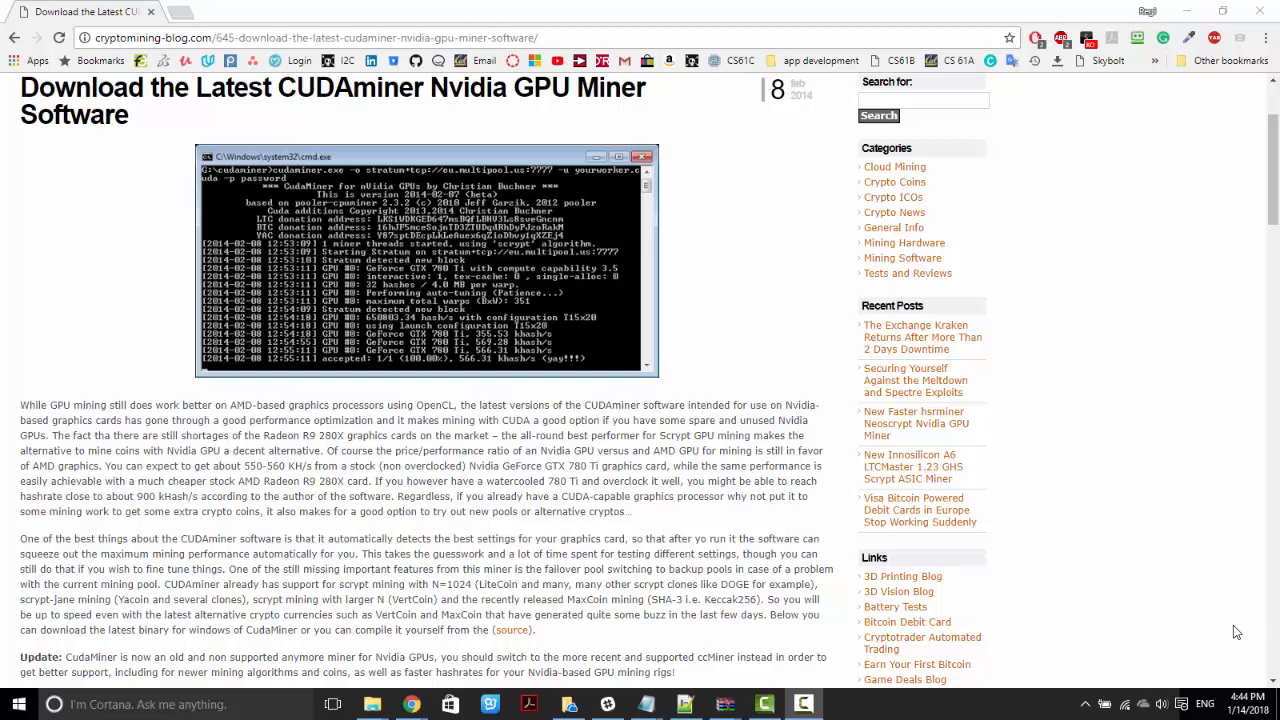
mouse_move(463, 469)
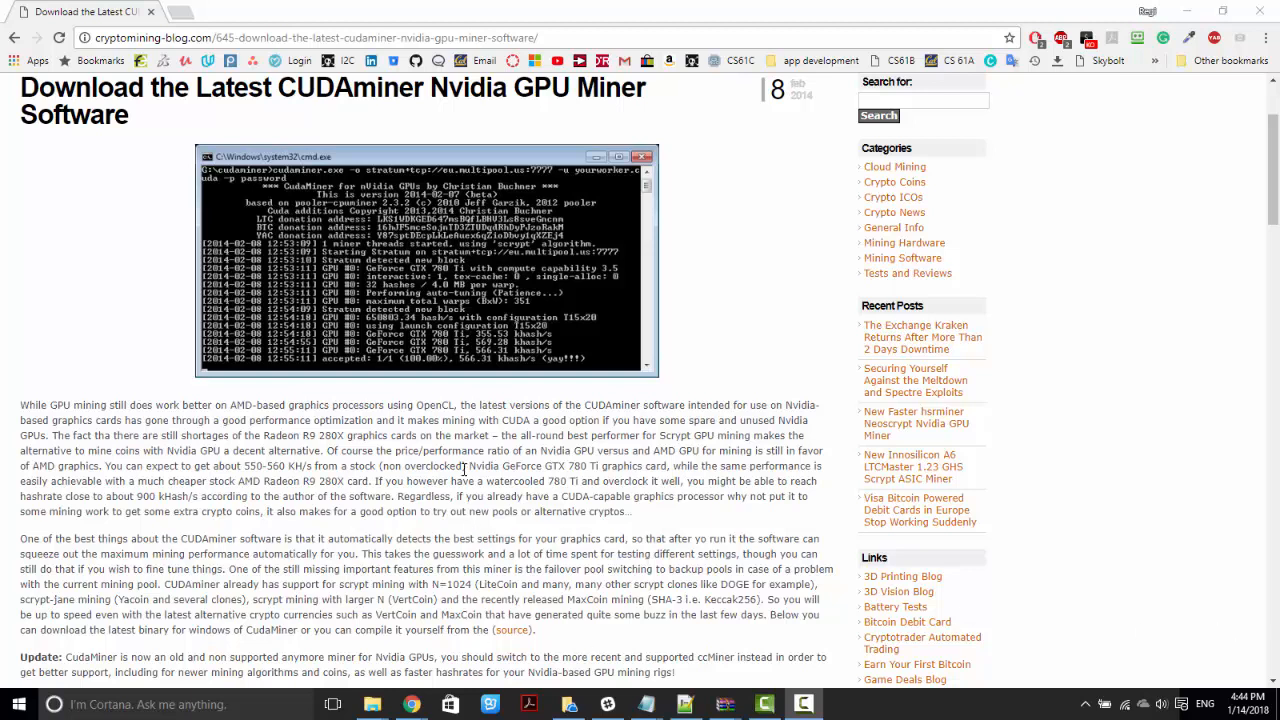
Scroll the CUDAminer article to the 'Download the latest CUDAminer 2014-02-28' link
scroll("up", 3)
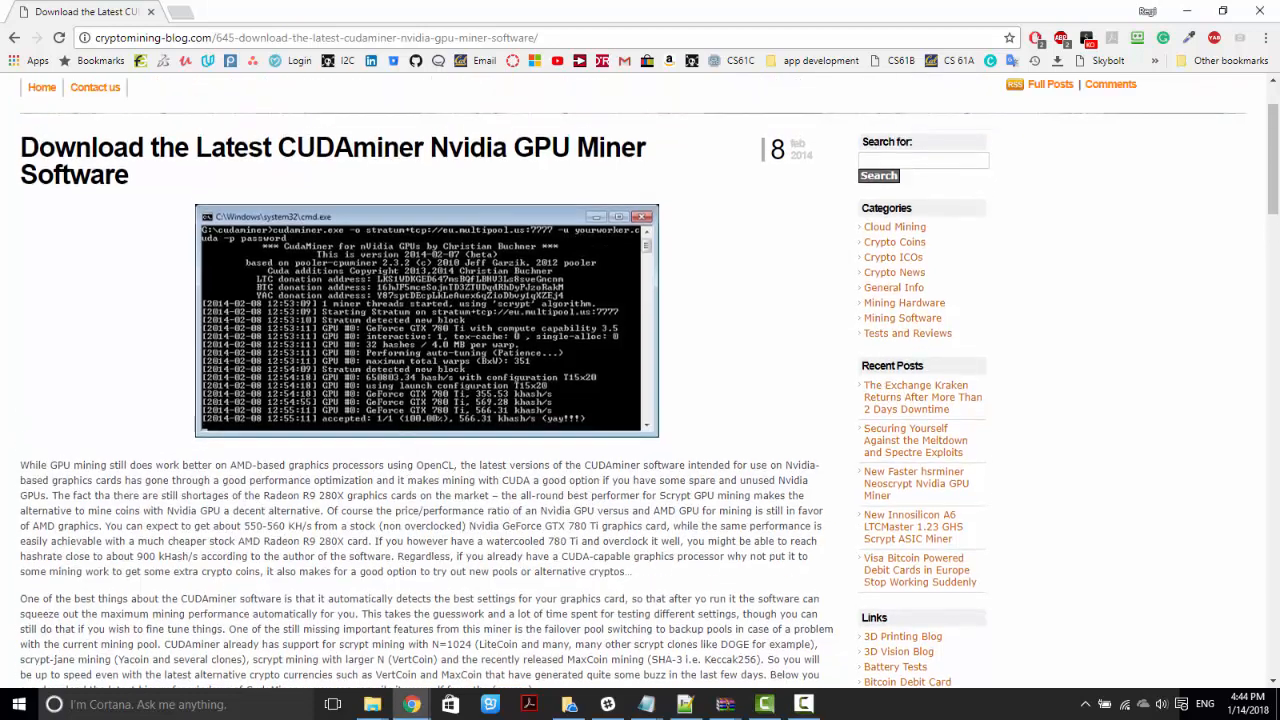
scroll("down", 3)
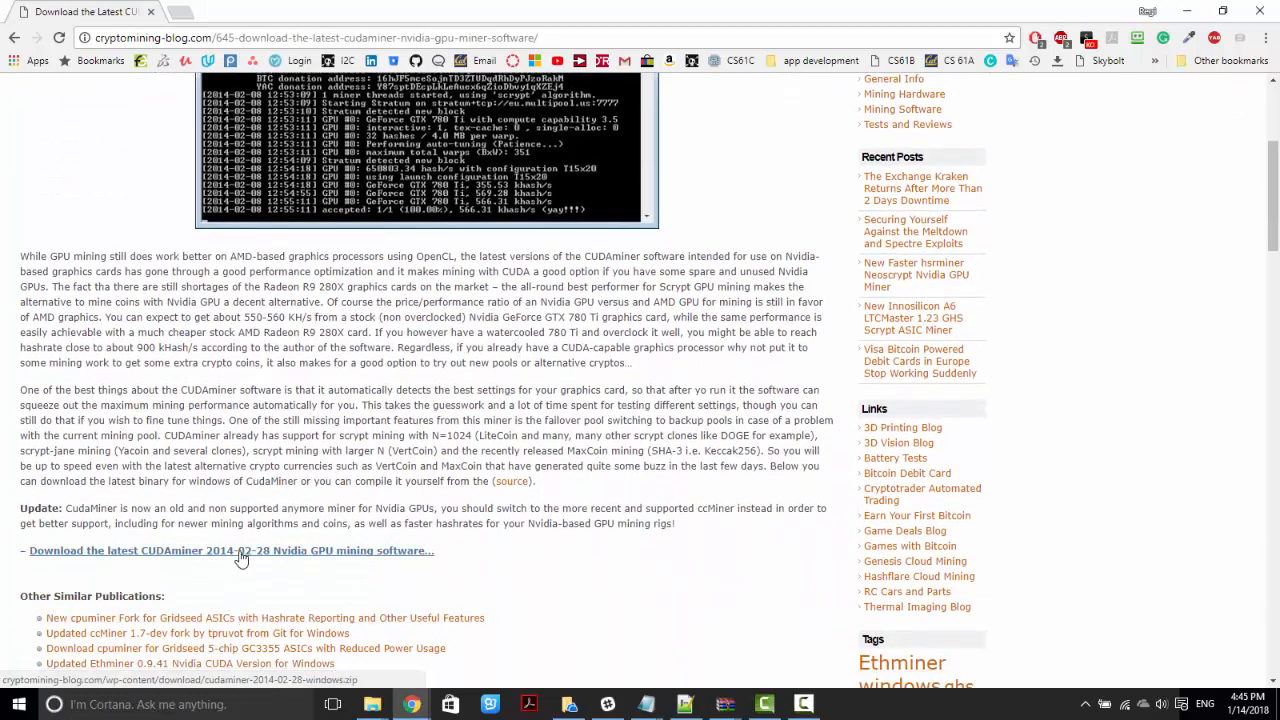
Download the CUDAminer 2014-02-28 Windows zip and save it to Desktop > cudaMiner
left_click(230, 551)
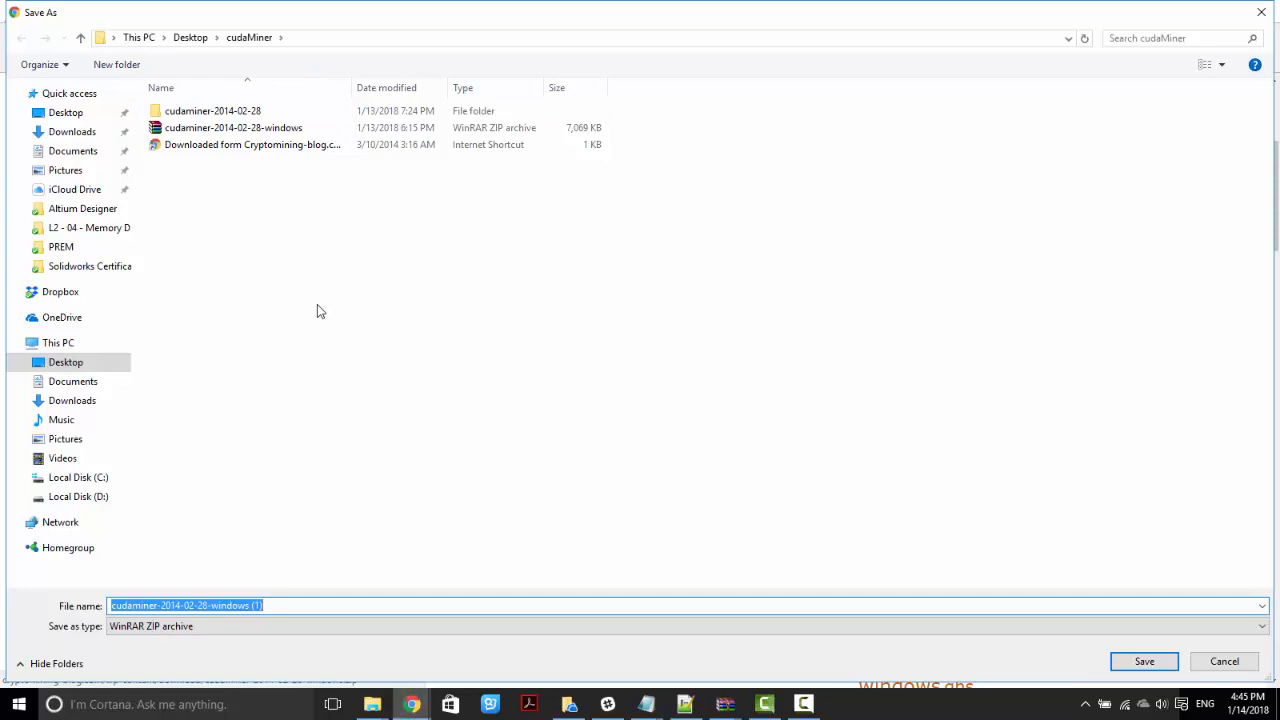
left_click(1144, 661)
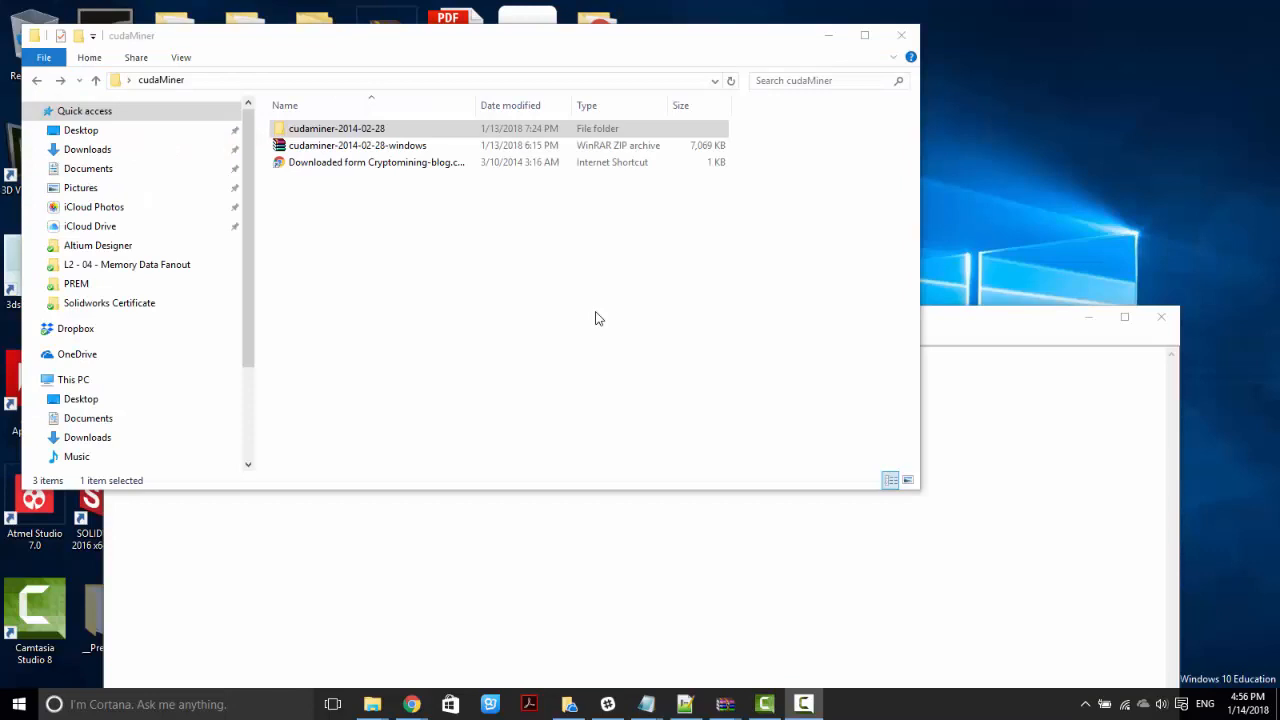
Open cudaminer-2014-02-28 > x64 and bring up the CUDAMINER-START batch file's context menu
double_click(336, 128)
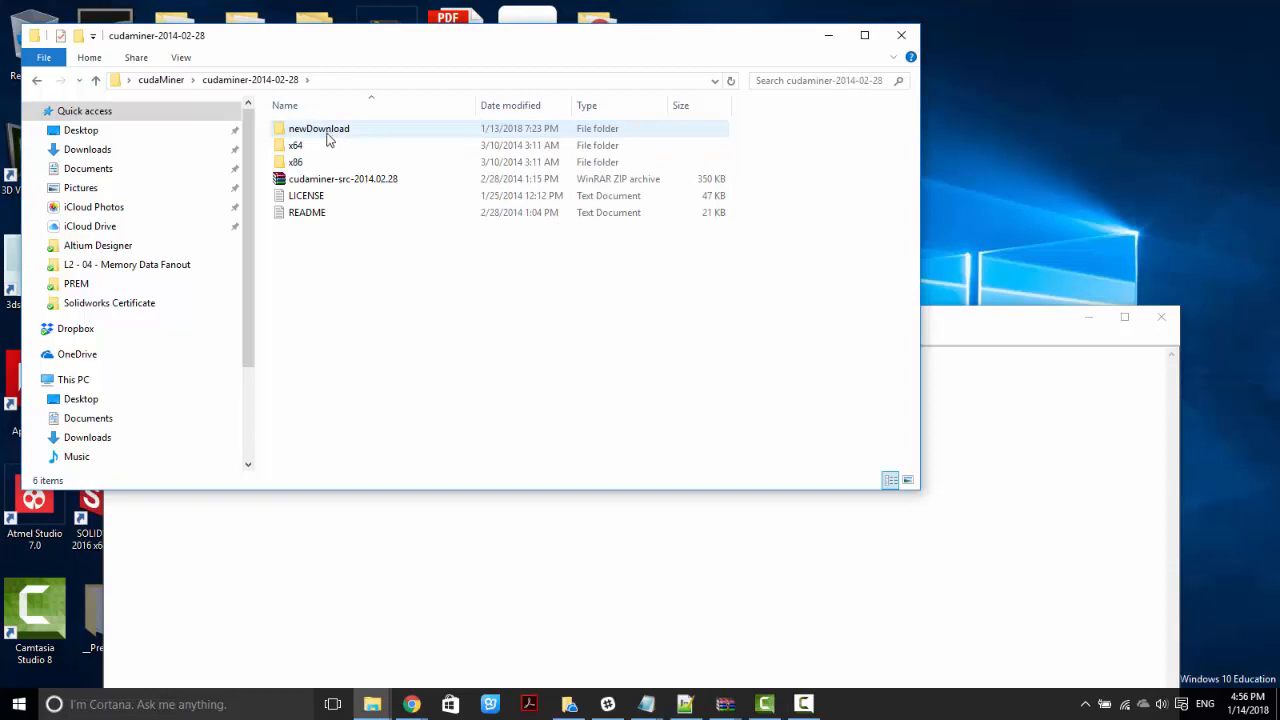
double_click(295, 145)
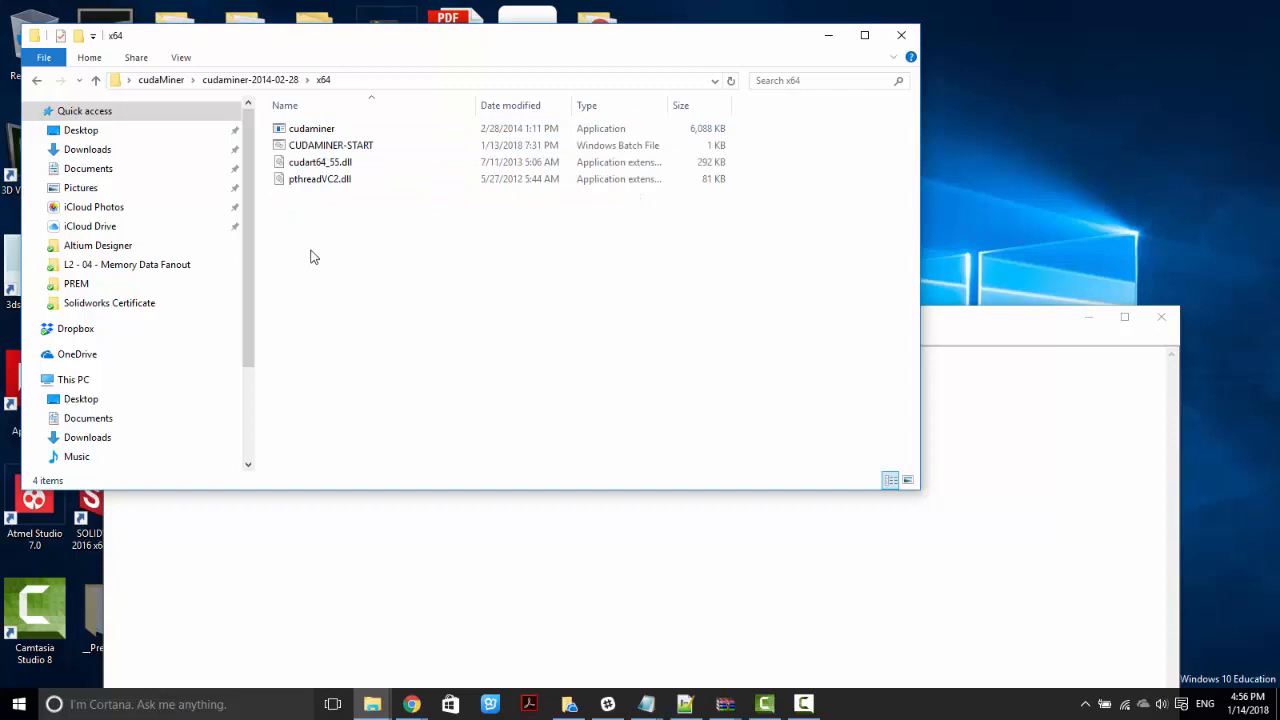
left_click(331, 145)
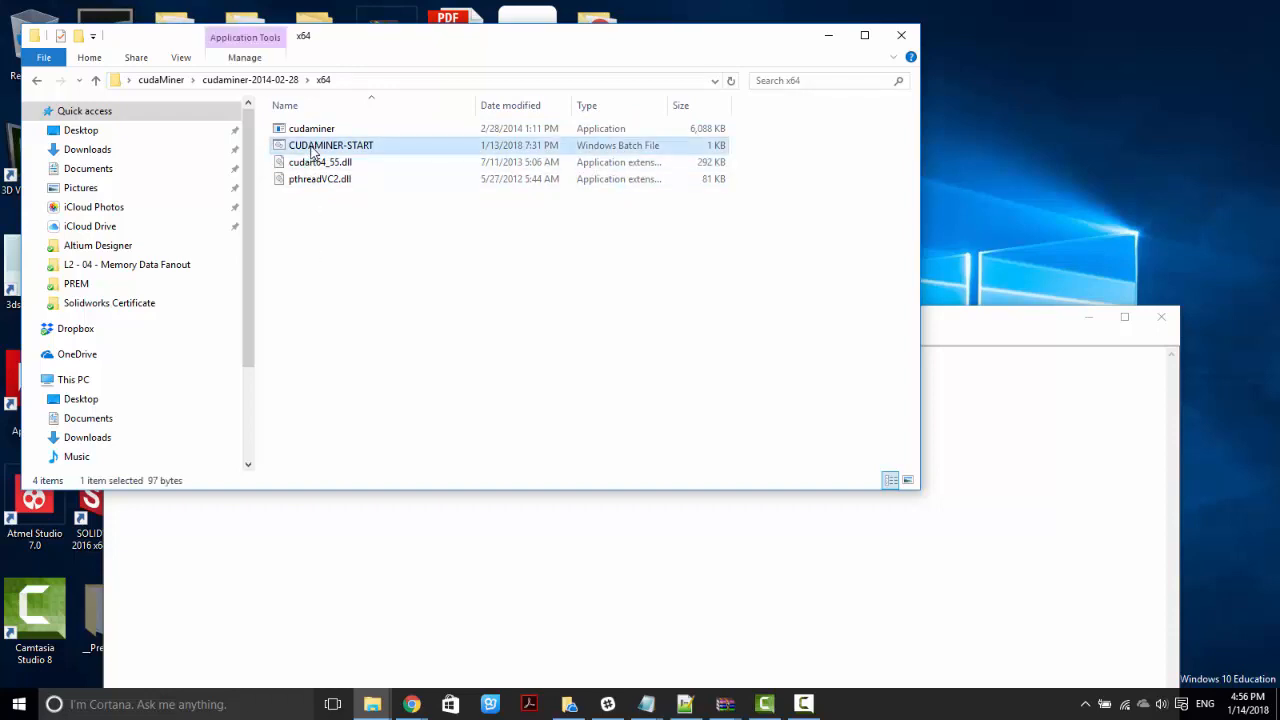
right_click(331, 145)
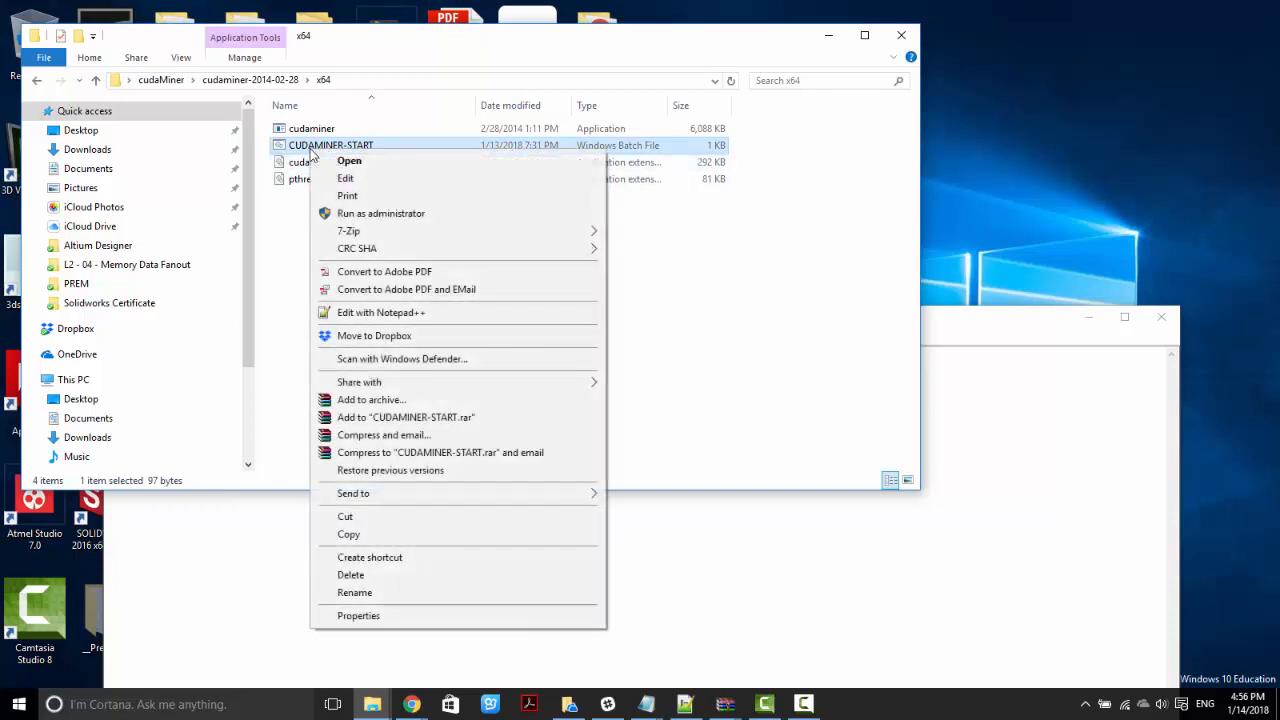
Edit CUDAMINER-START in Notepad, highlight the miner's tuning options, then close it
left_click(345, 178)
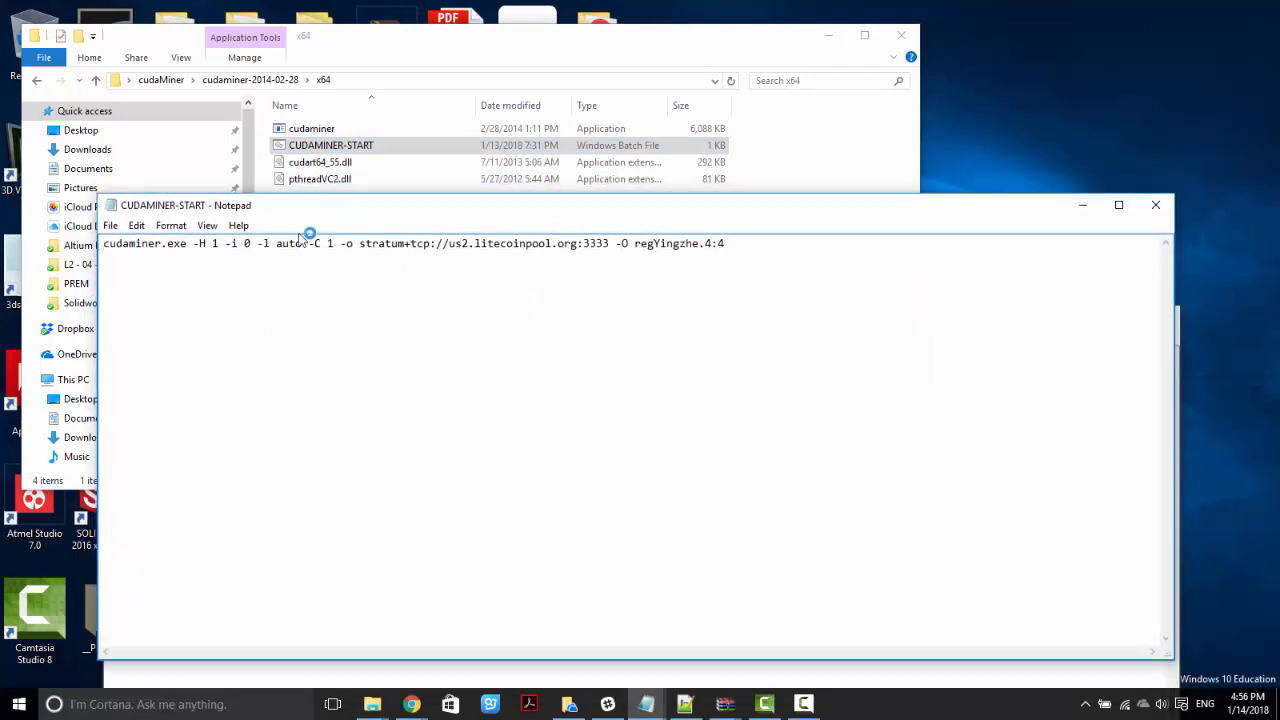
mouse_move(198, 218)
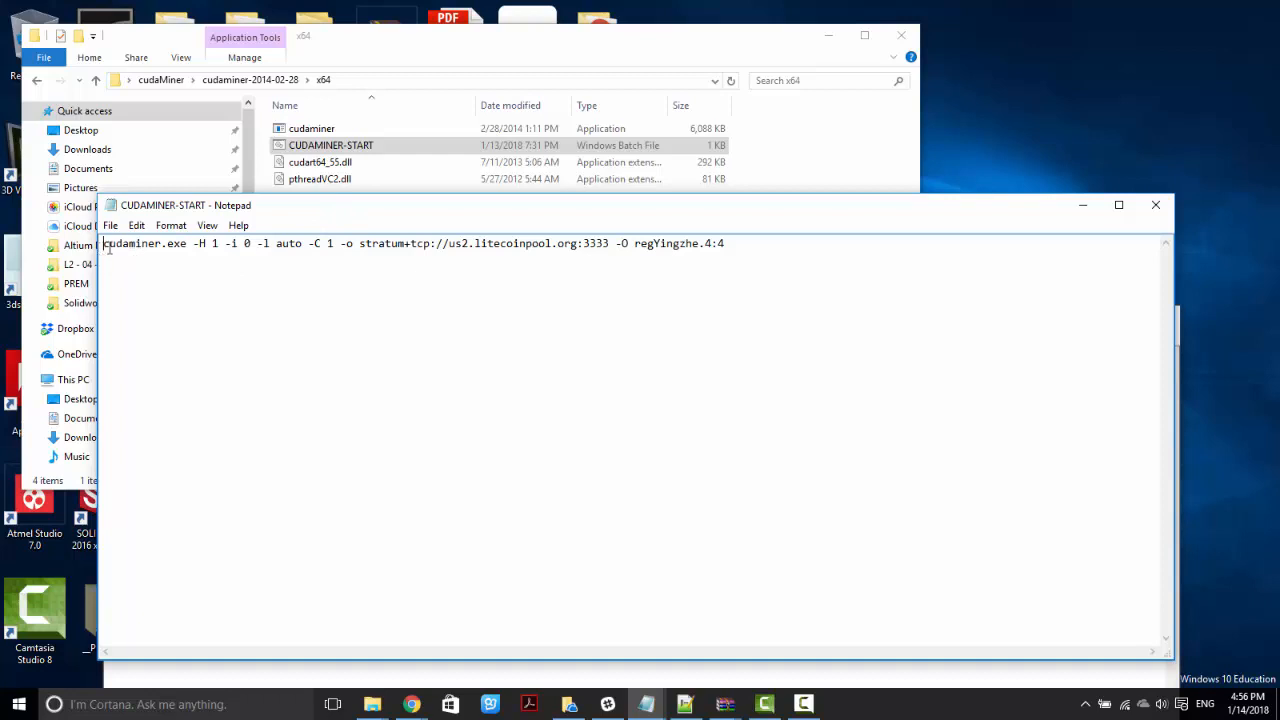
mouse_move(352, 268)
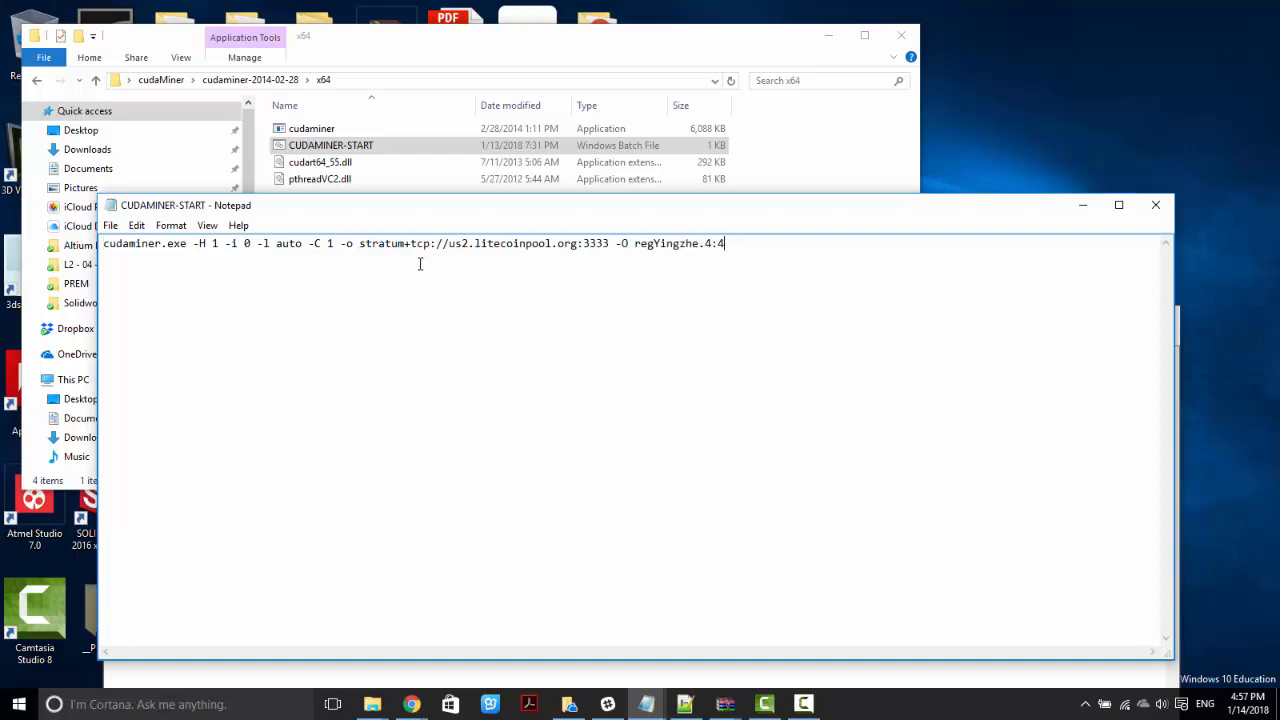
left_click_drag(194, 243, 271, 243)
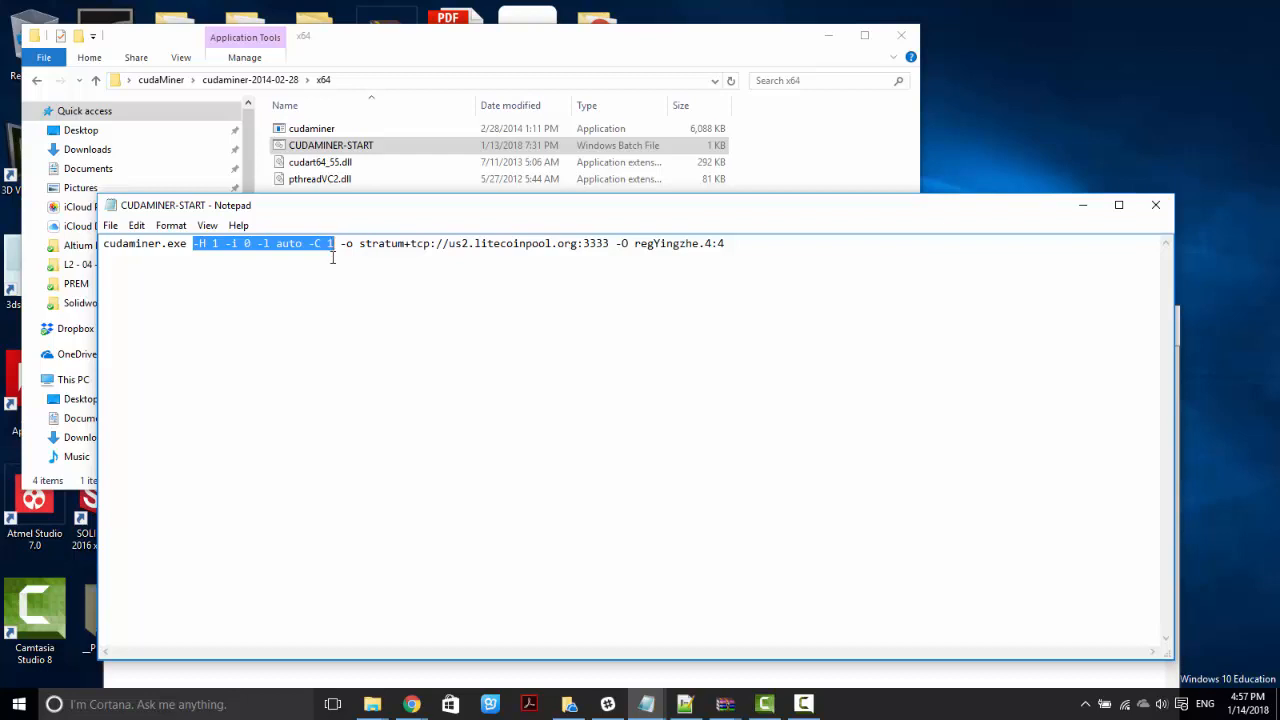
left_click(340, 243)
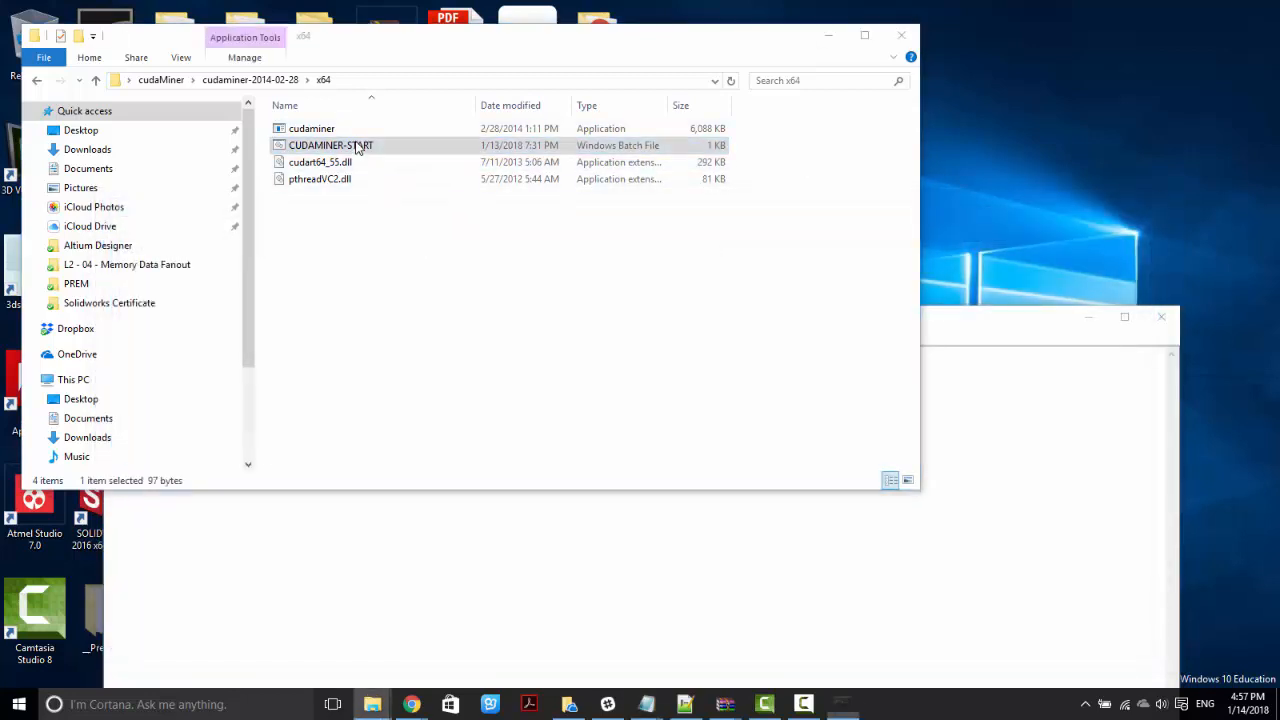
Run CUDAMINER-START.bat so CudaMiner connects to litecoinpool and auto-tunes the GTX 765M
double_click(331, 145)
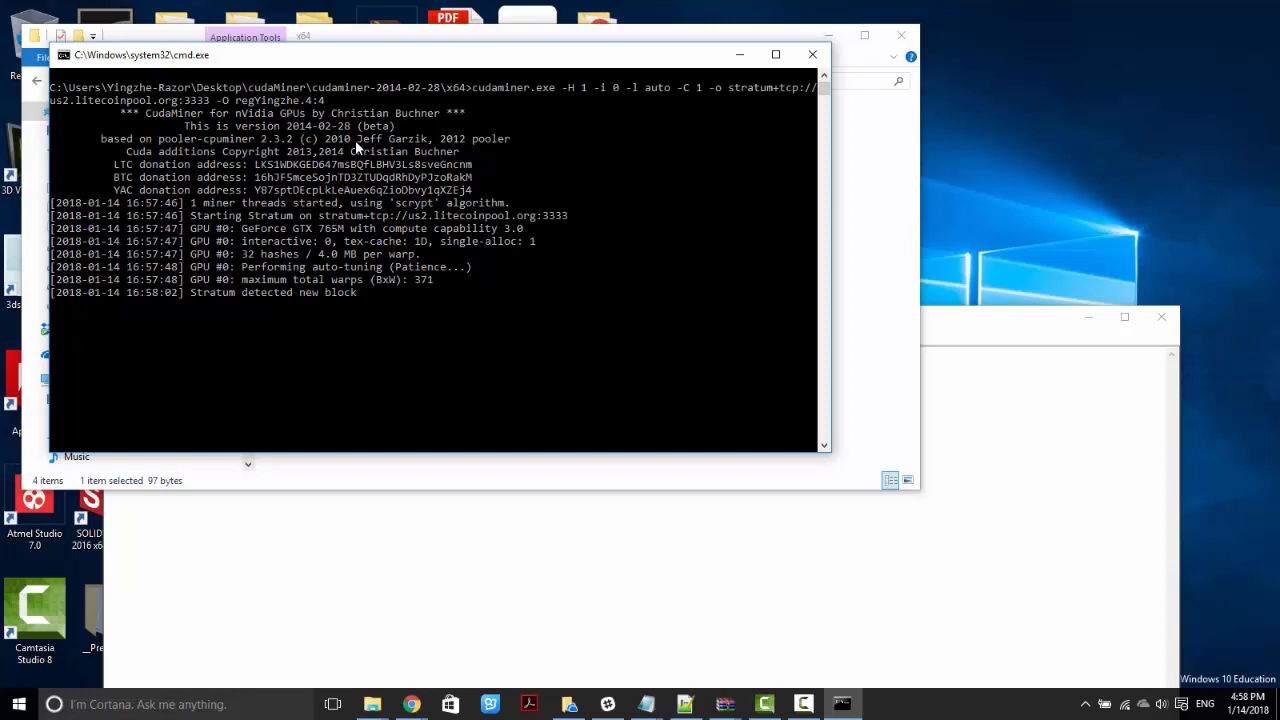
mouse_move(372, 295)
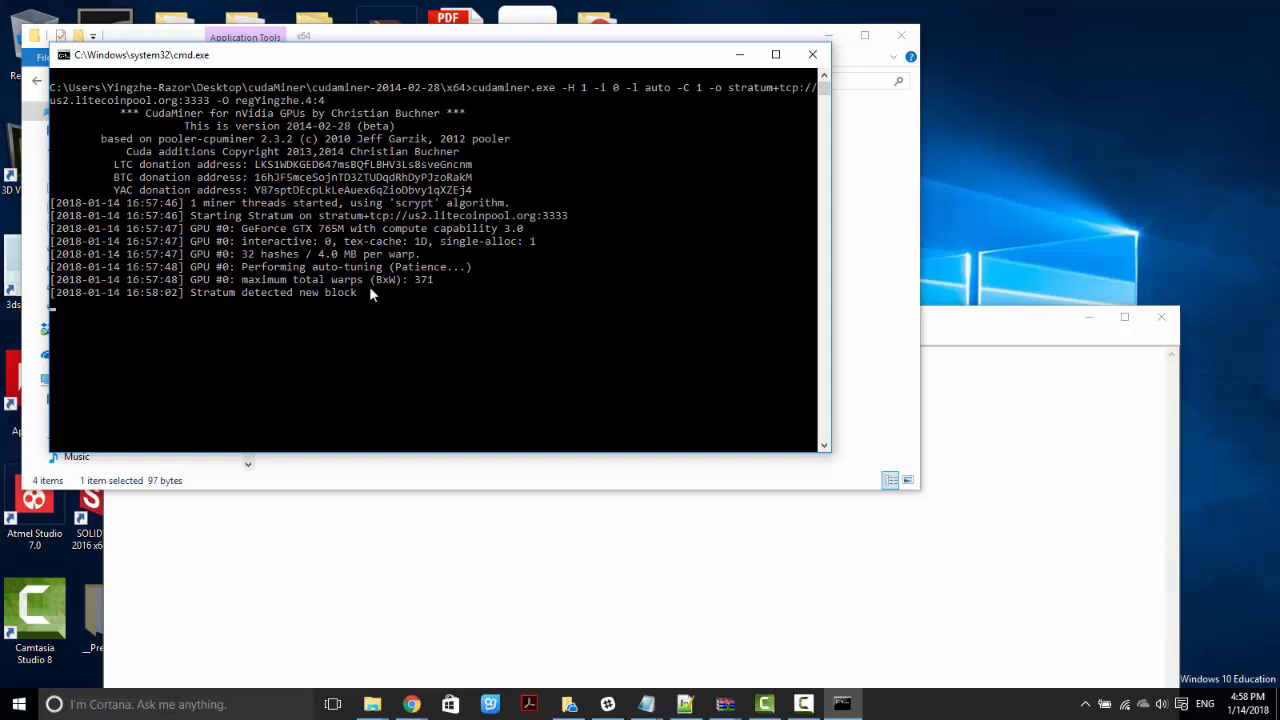
mouse_move(351, 326)
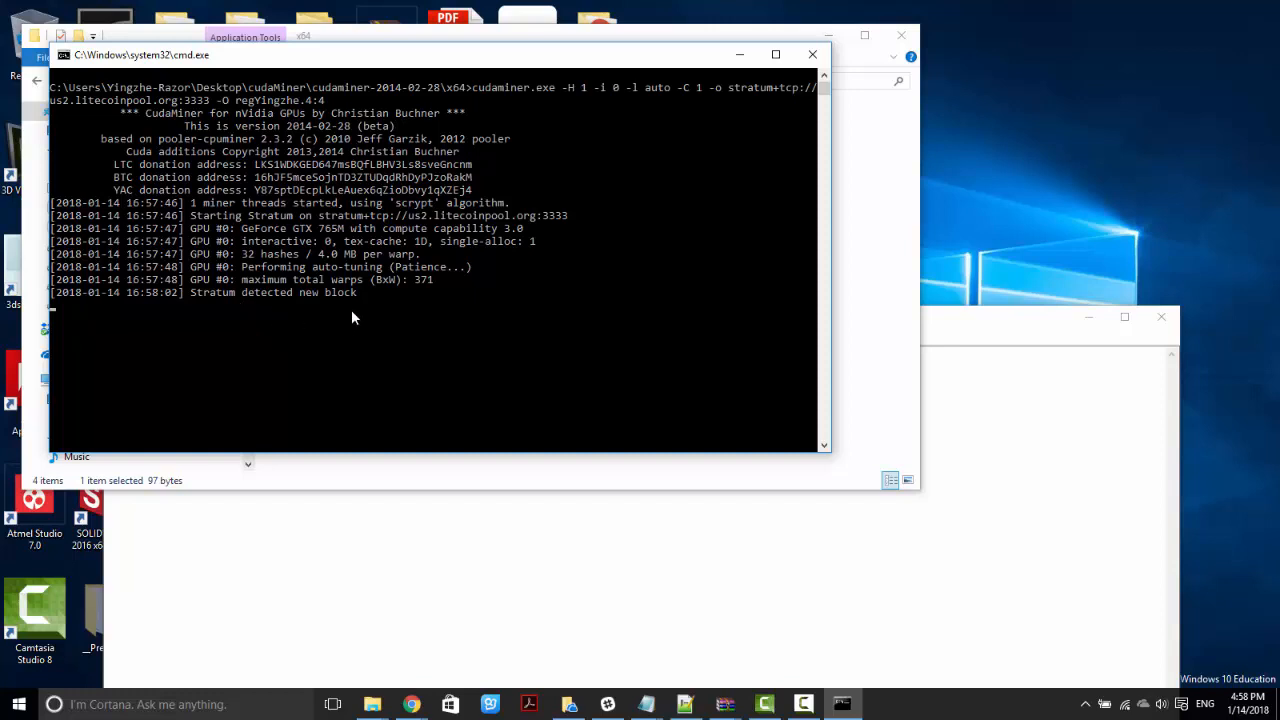
mouse_move(333, 327)
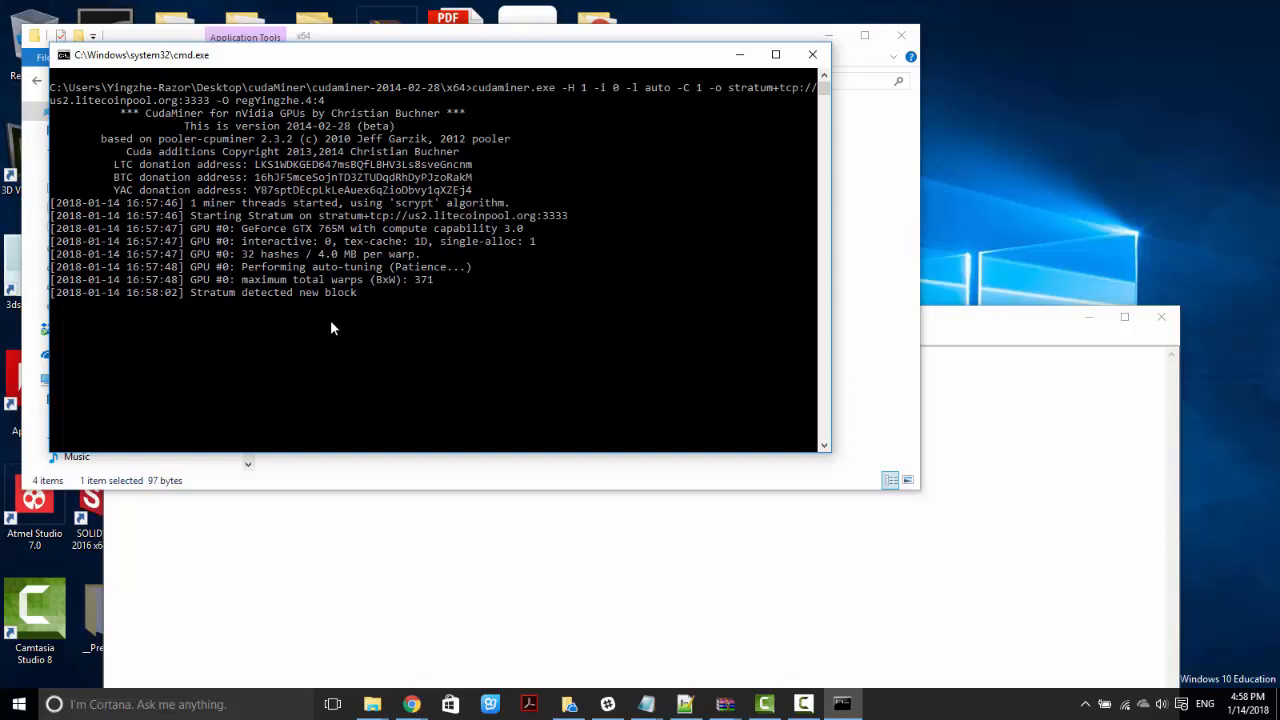
mouse_move(369, 349)
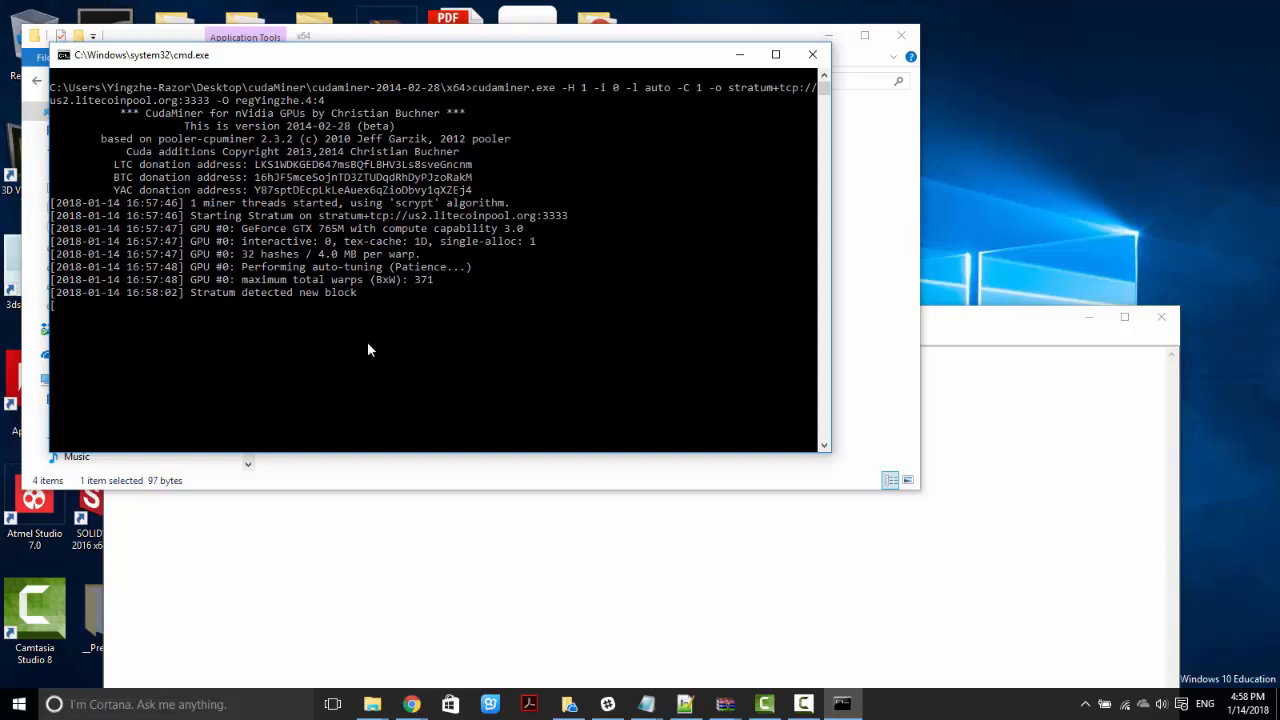